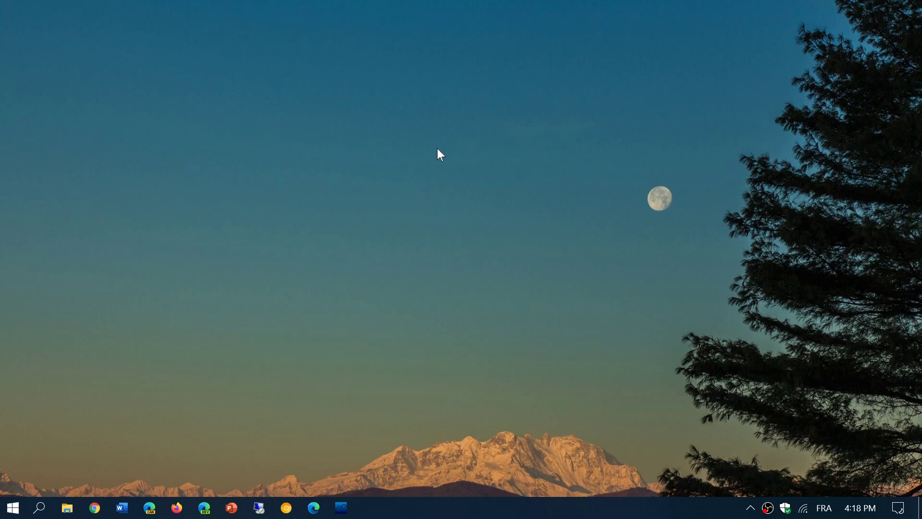
{"action": "mouse_move", "coordinate": [681, 420]}
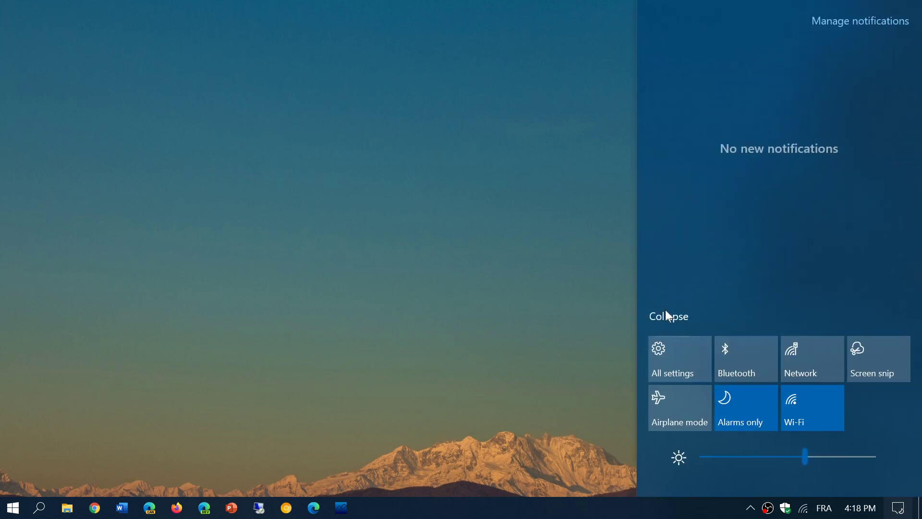
Open All settings from the Action Center to launch Windows Settings
{"action": "left_click", "coordinate": [679, 359]}
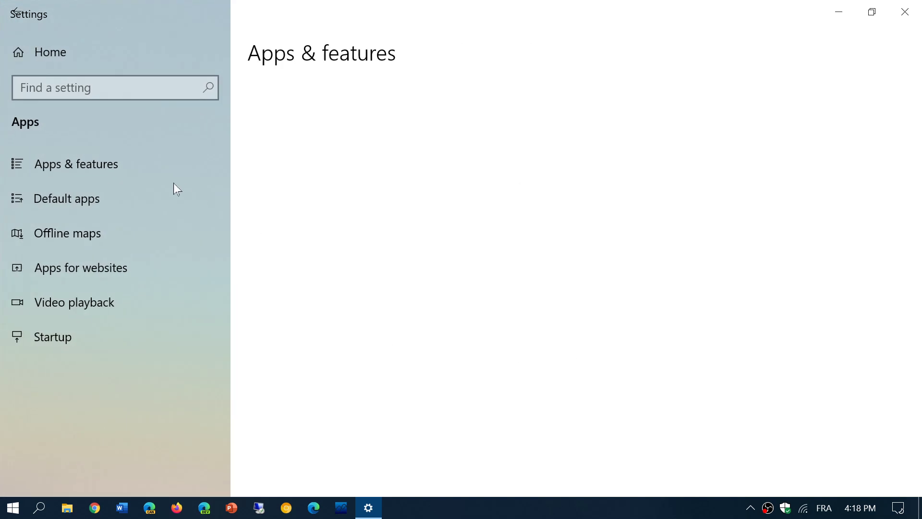
Open Apps & features and scroll the installed apps list down to Fresh Paint
{"action": "left_click", "coordinate": [75, 164]}
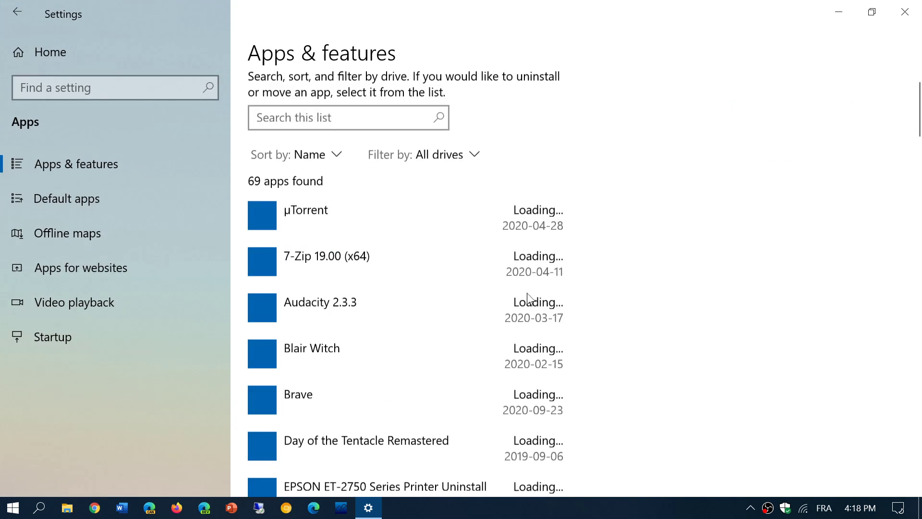
{"action": "scroll", "scroll_direction": "down", "scroll_amount": 3}
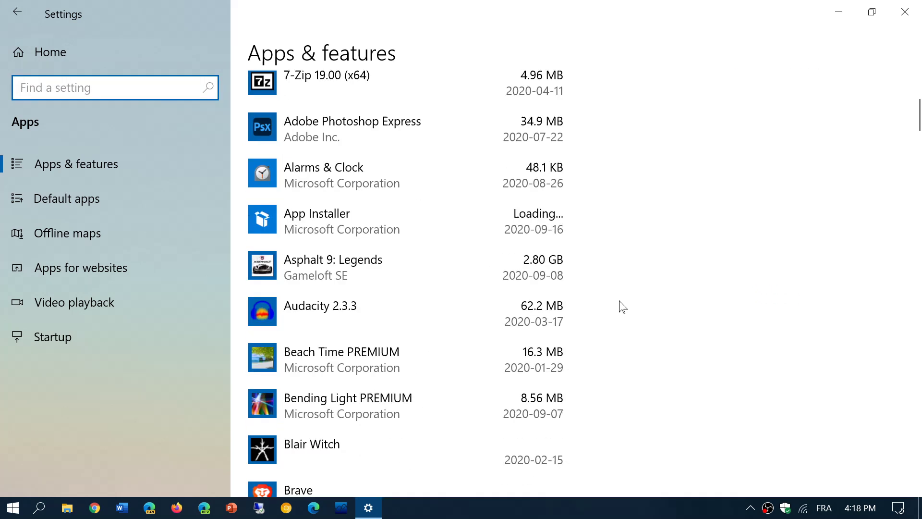
{"action": "scroll", "scroll_direction": "down", "scroll_amount": 3}
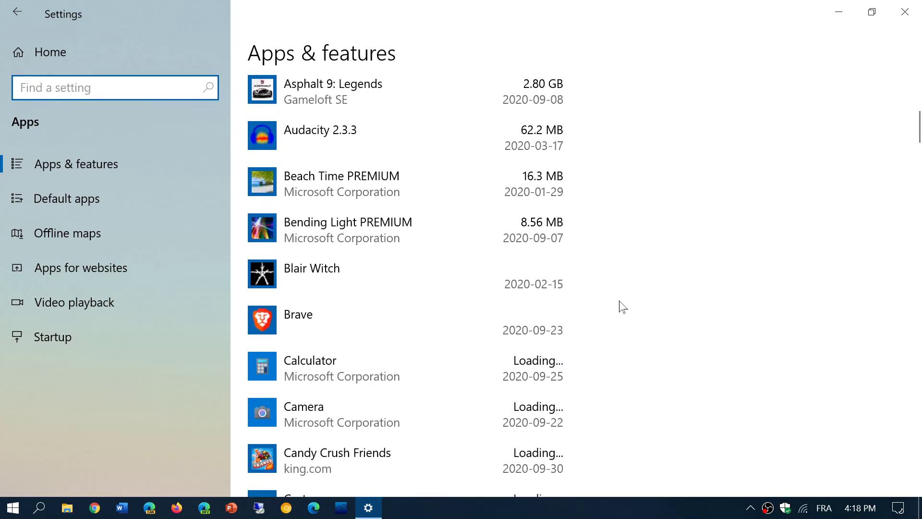
{"action": "scroll", "scroll_direction": "down", "scroll_amount": 3}
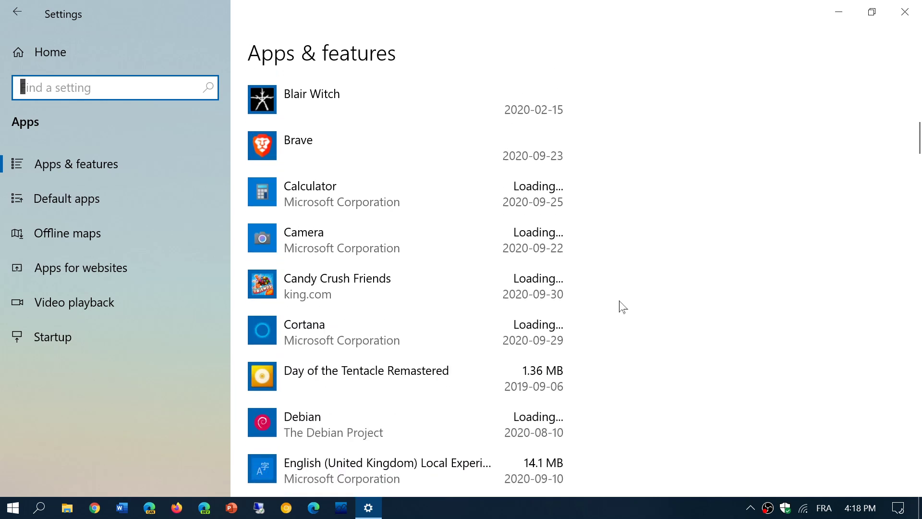
{"action": "scroll", "scroll_direction": "down", "scroll_amount": 3}
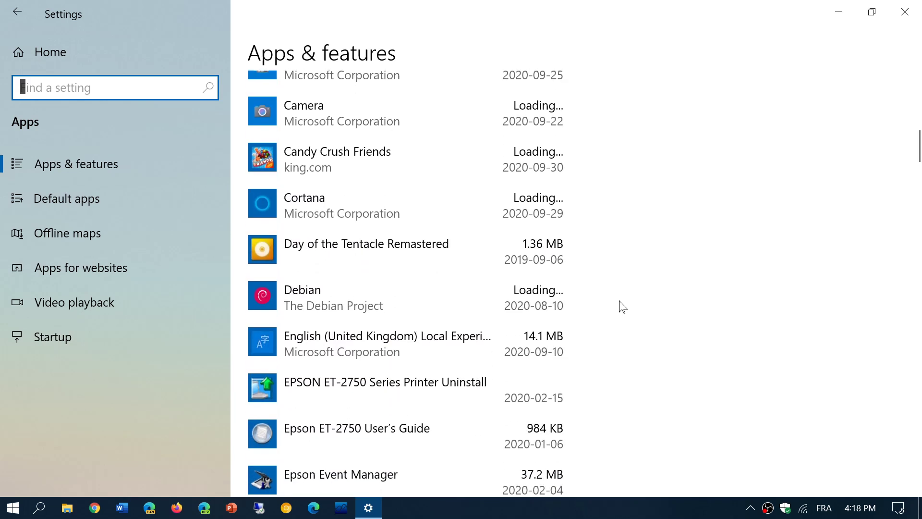
{"action": "scroll", "scroll_direction": "down", "scroll_amount": 3}
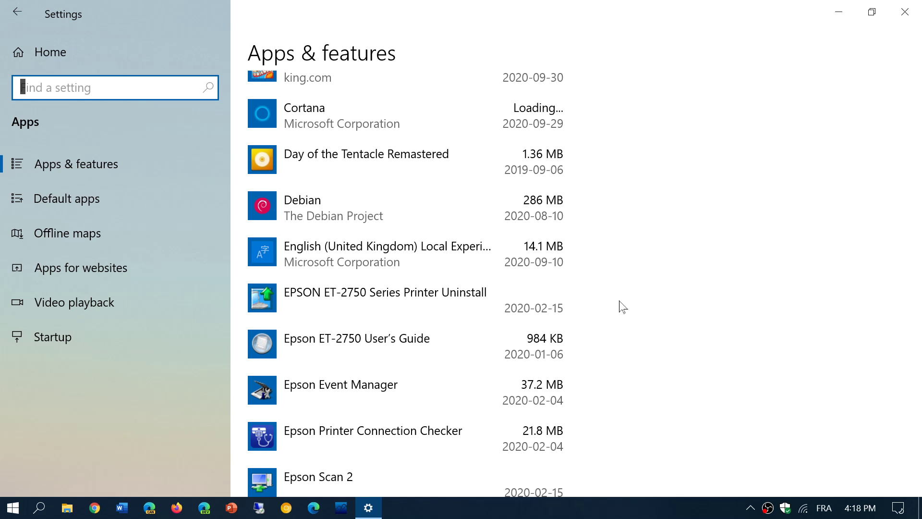
{"action": "scroll", "scroll_direction": "down", "scroll_amount": 3}
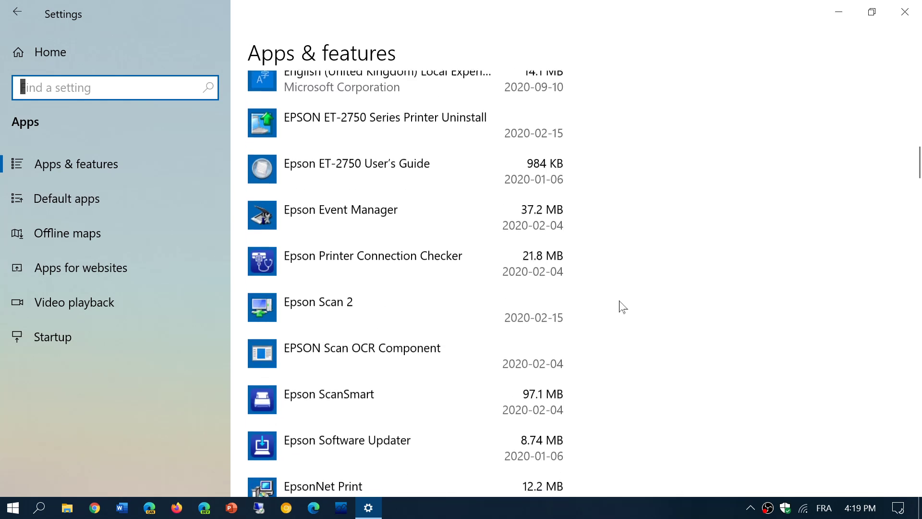
{"action": "scroll", "scroll_direction": "down", "scroll_amount": 3}
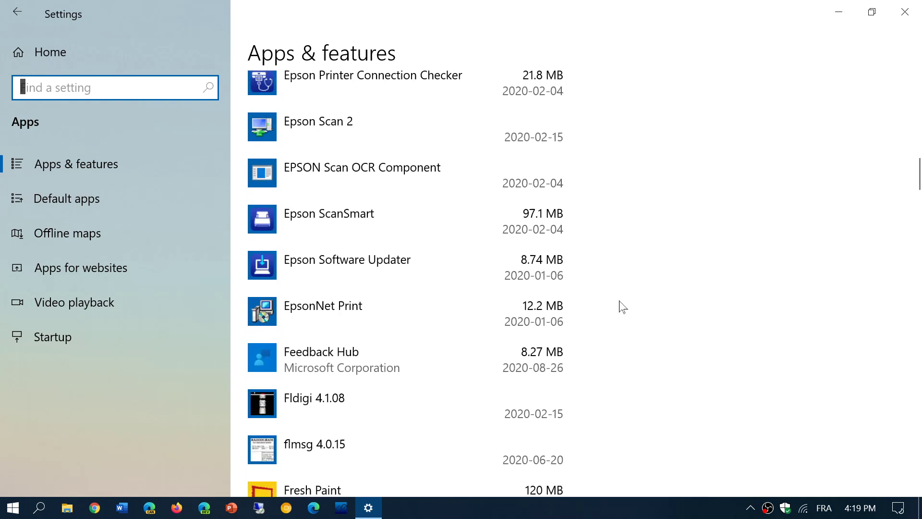
{"action": "scroll", "scroll_direction": "down", "scroll_amount": 3}
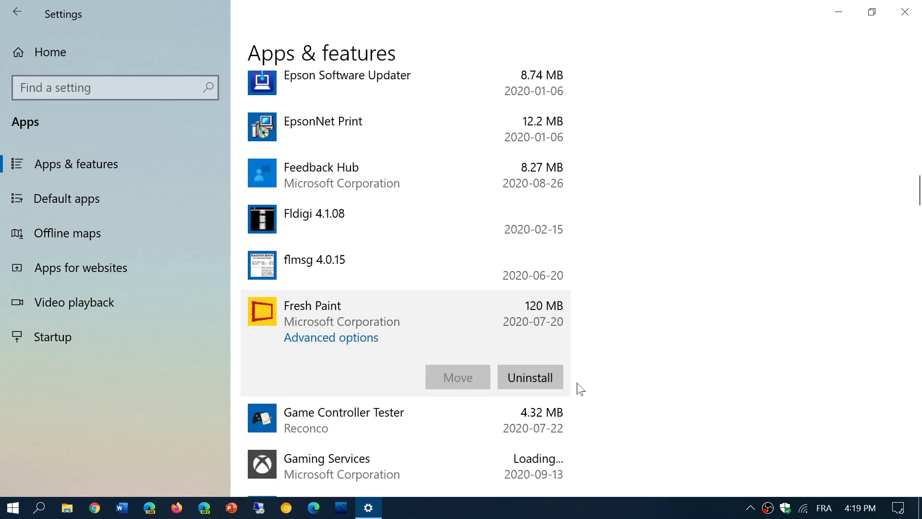
{"action": "mouse_move", "coordinate": [530, 377]}
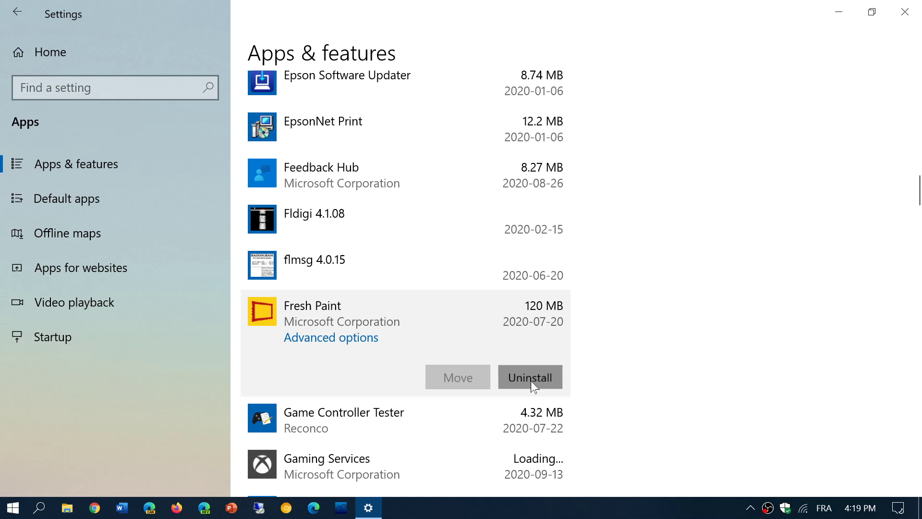
Uninstall Fresh Paint and confirm the removal in the popup
{"action": "left_click", "coordinate": [529, 377]}
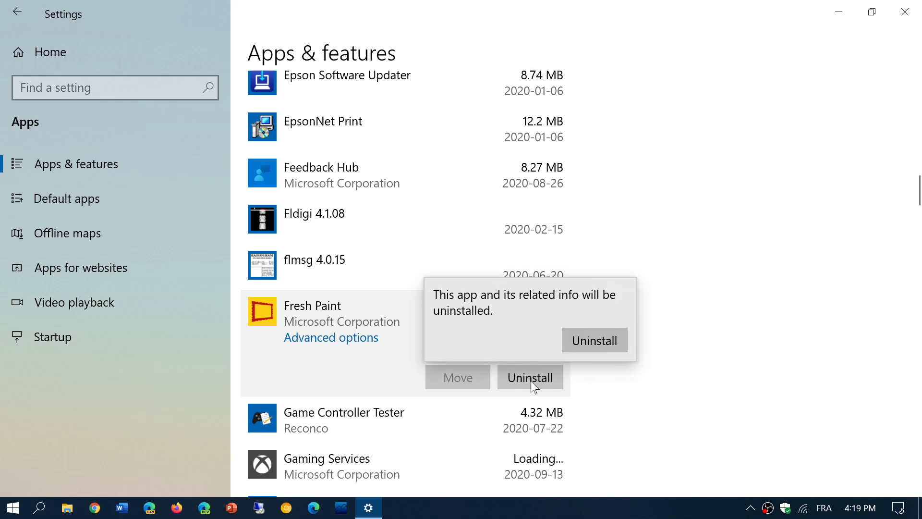
{"action": "left_click", "coordinate": [593, 341]}
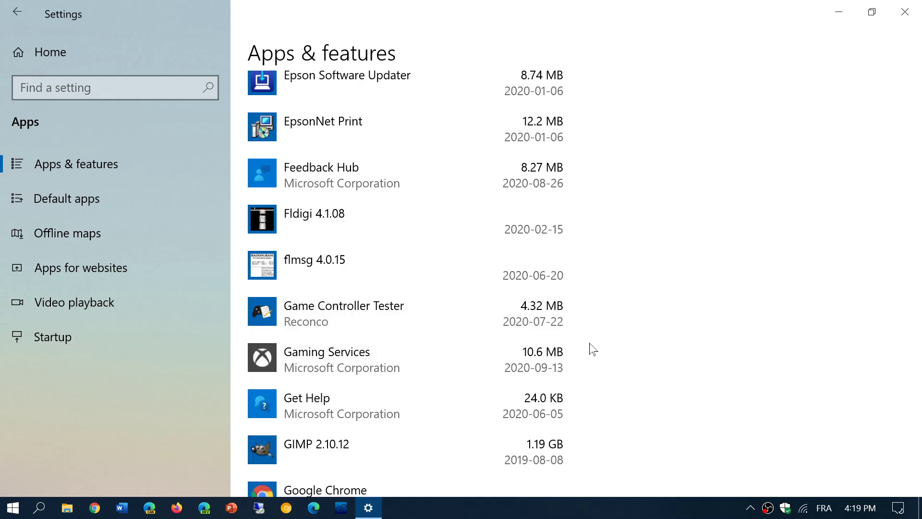
Scroll through the remaining installed apps, then close the Settings window
{"action": "scroll", "scroll_direction": "down", "scroll_amount": 3}
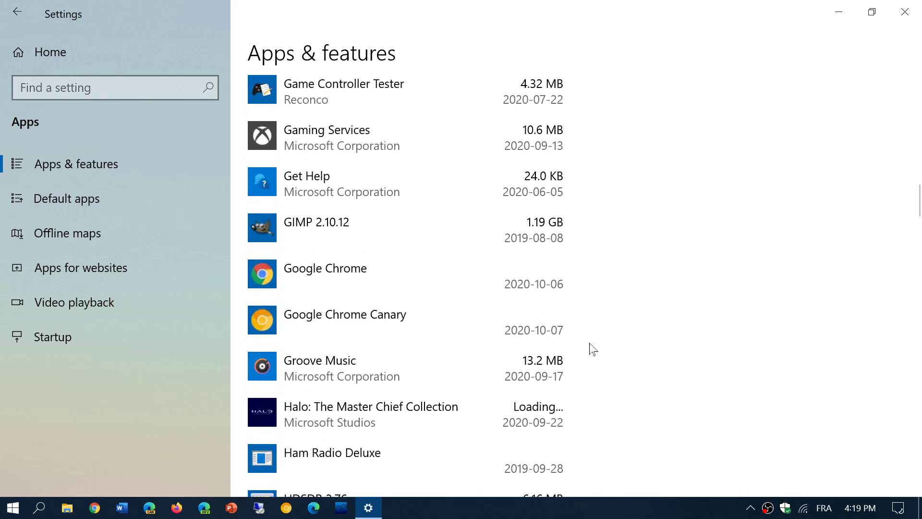
{"action": "scroll", "scroll_direction": "down", "scroll_amount": 3}
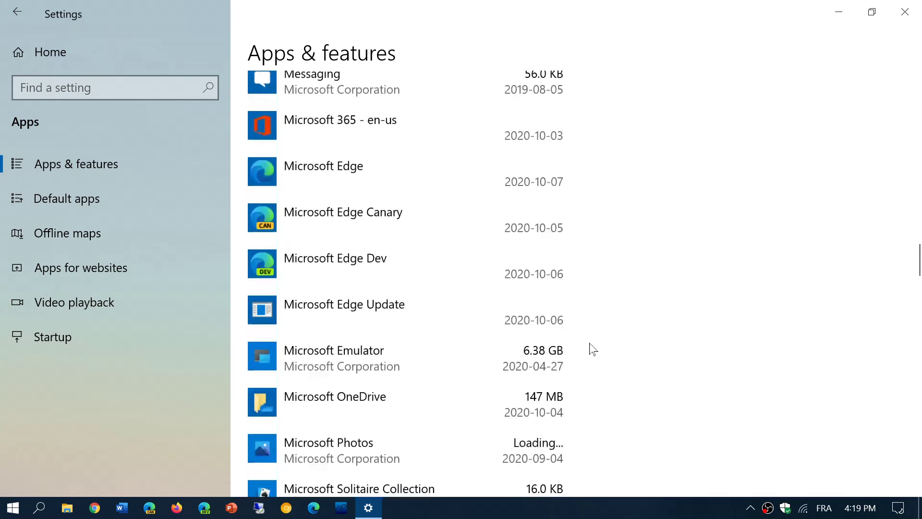
{"action": "scroll", "scroll_direction": "down", "scroll_amount": 3}
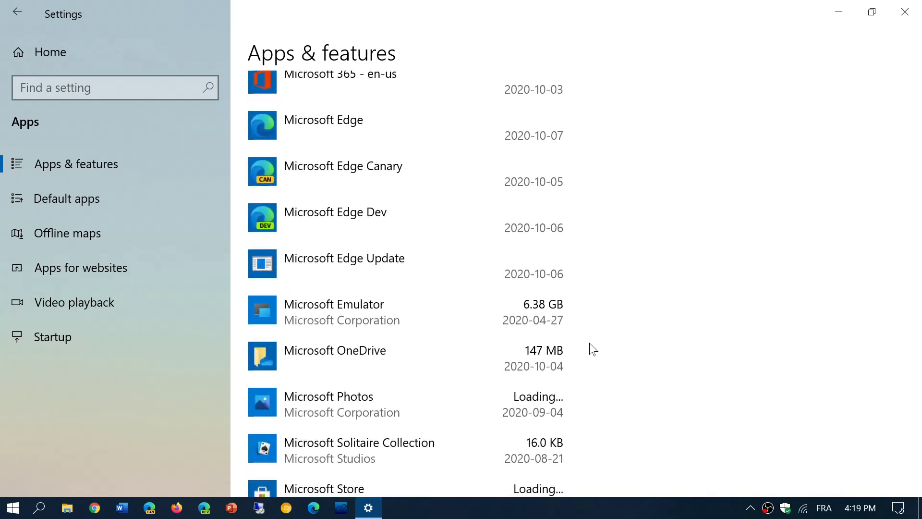
{"action": "mouse_move", "coordinate": [872, 11]}
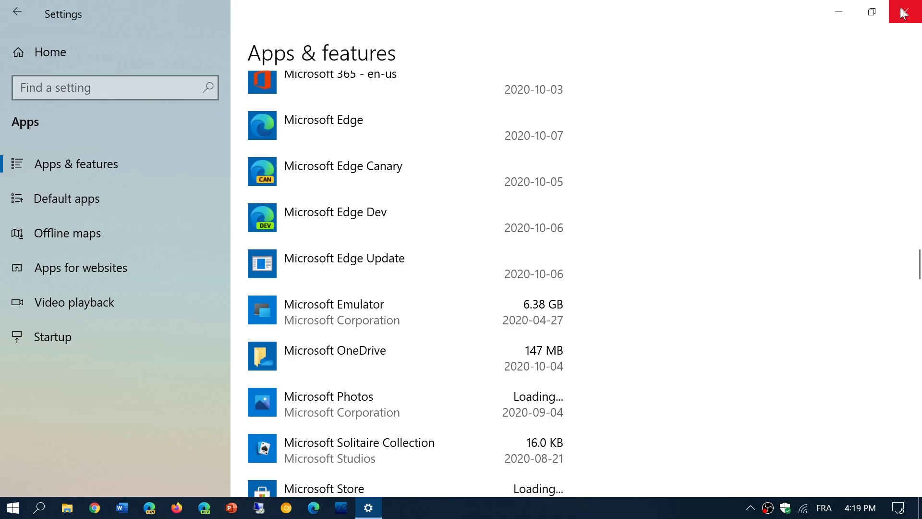
{"action": "left_click", "coordinate": [905, 11]}
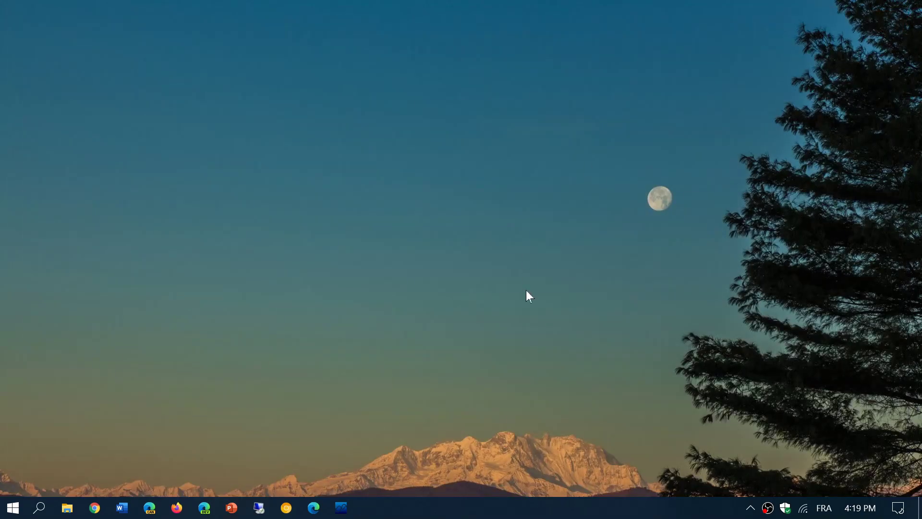